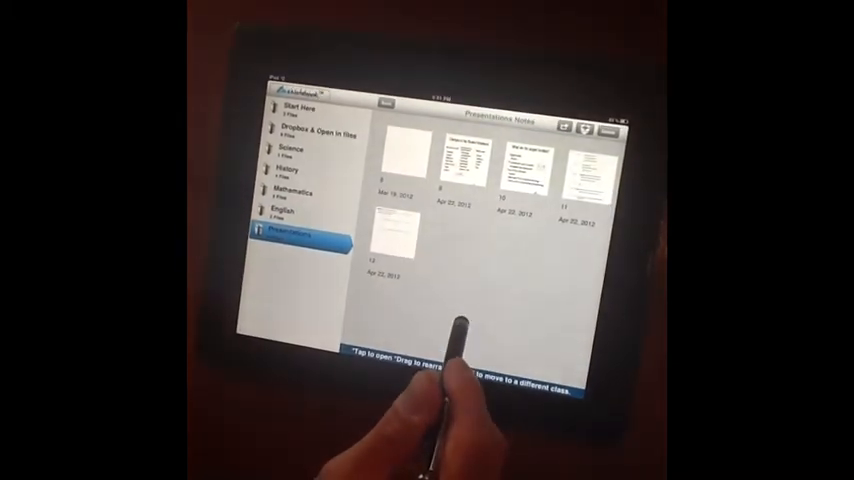
- Open a Presentations note and advance to the annotated largest-hurdles slide
left_click(398, 155)
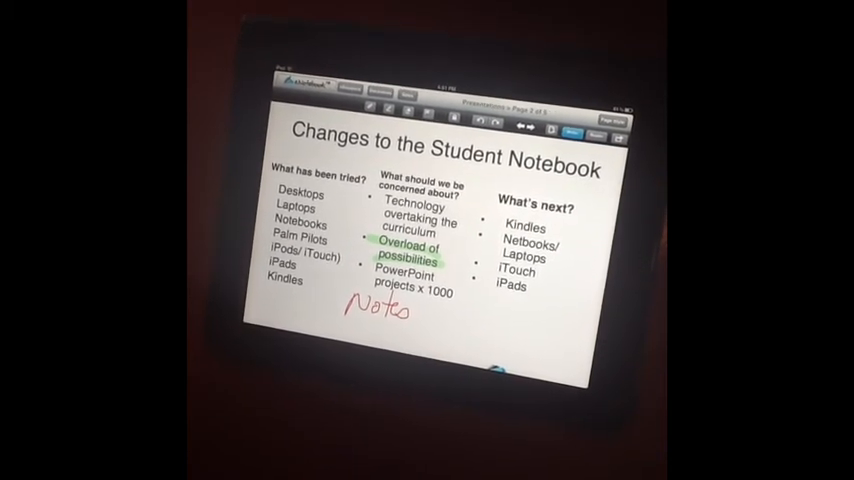
left_click(534, 128)
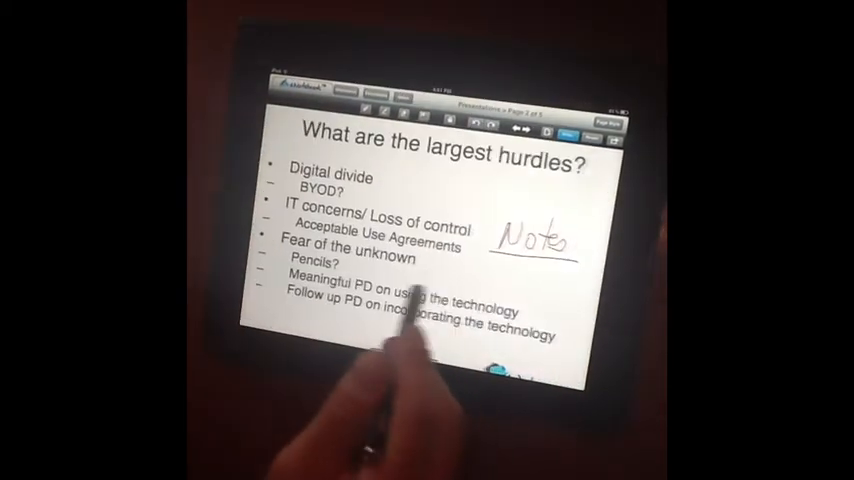